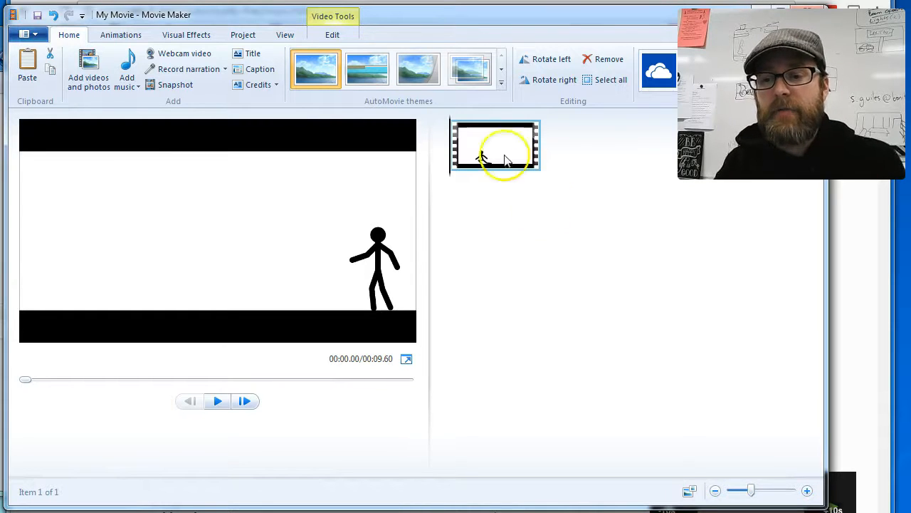
Step: Expand the Rainbows track row in Incompetech's royalty-free music list to show its details
{"action": "left_click", "coordinate": [217, 402]}
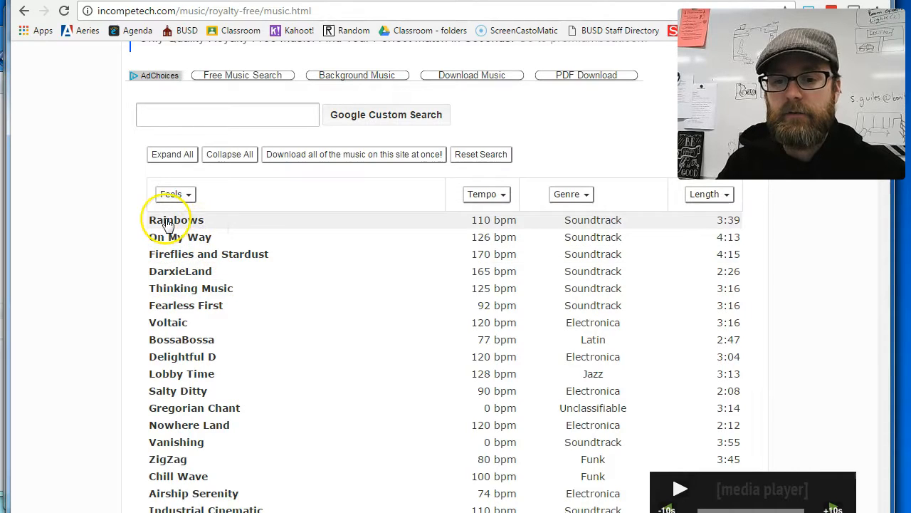
{"action": "left_click", "coordinate": [176, 220]}
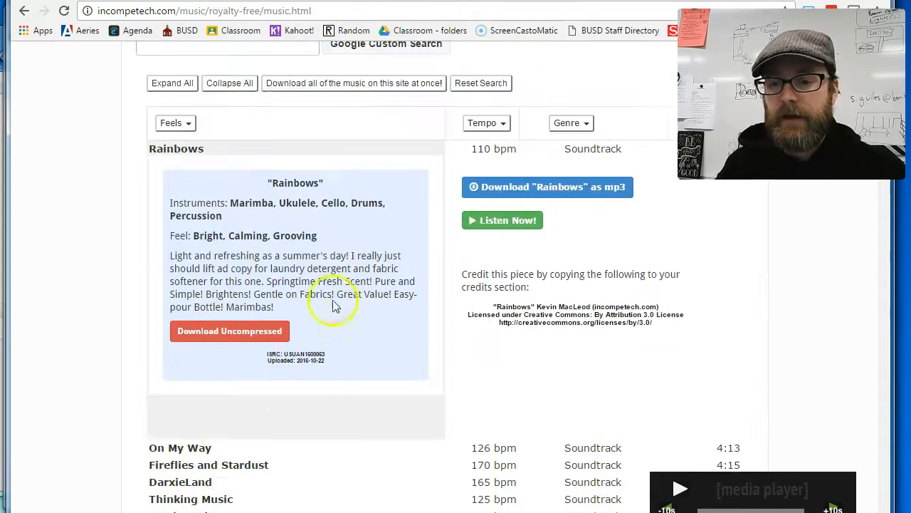
{"action": "mouse_move", "coordinate": [581, 192]}
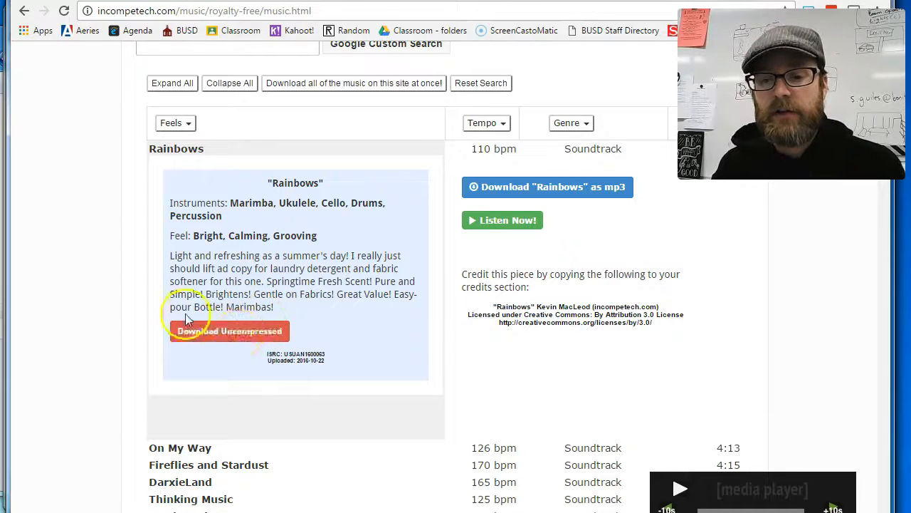
{"action": "mouse_move", "coordinate": [229, 335]}
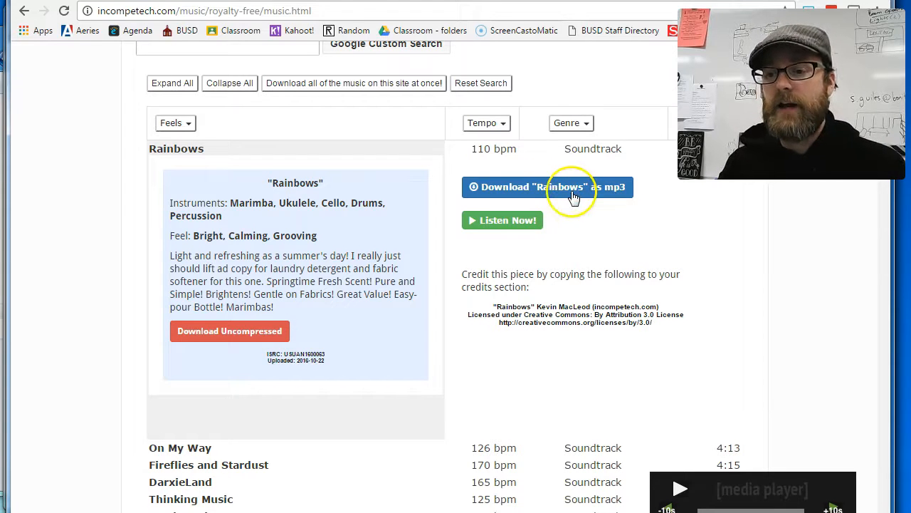
Step: Save Rainbows as an MP3 into the _Classes Work folder and bring up the download's options
{"action": "left_click", "coordinate": [546, 186]}
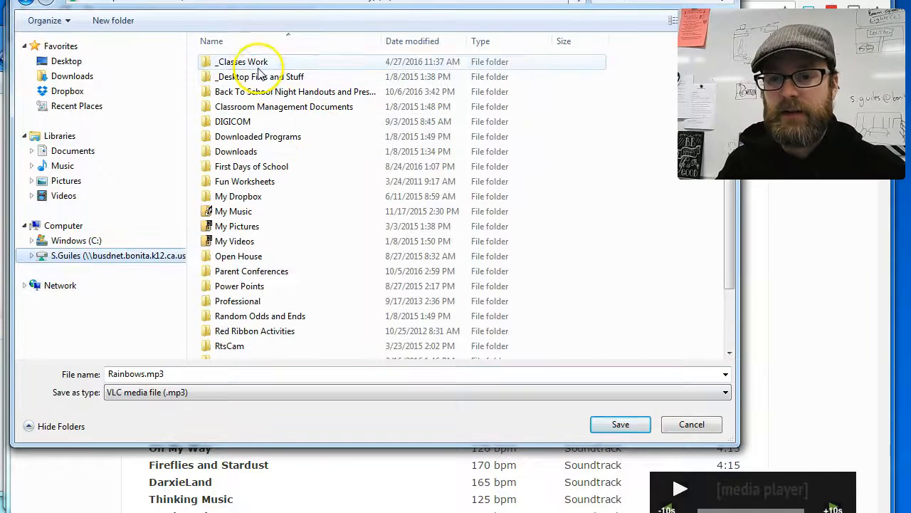
{"action": "double_click", "coordinate": [261, 77]}
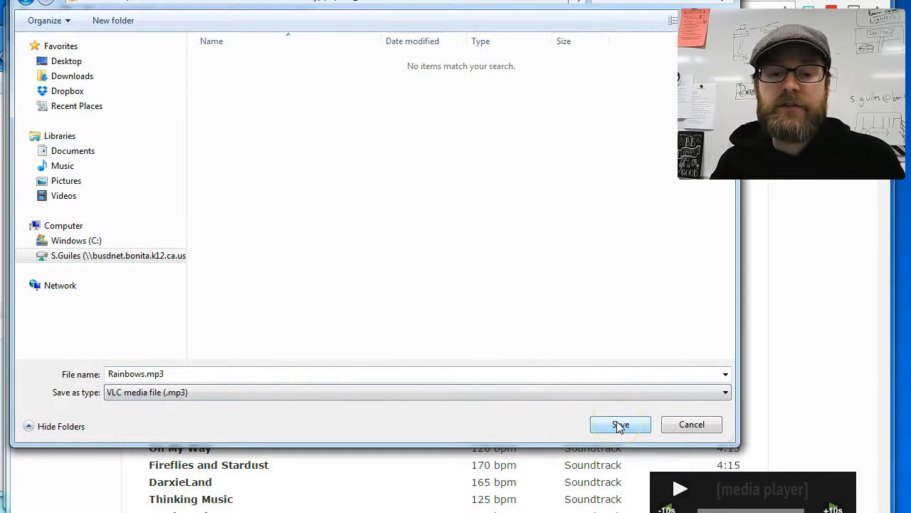
{"action": "left_click", "coordinate": [621, 424]}
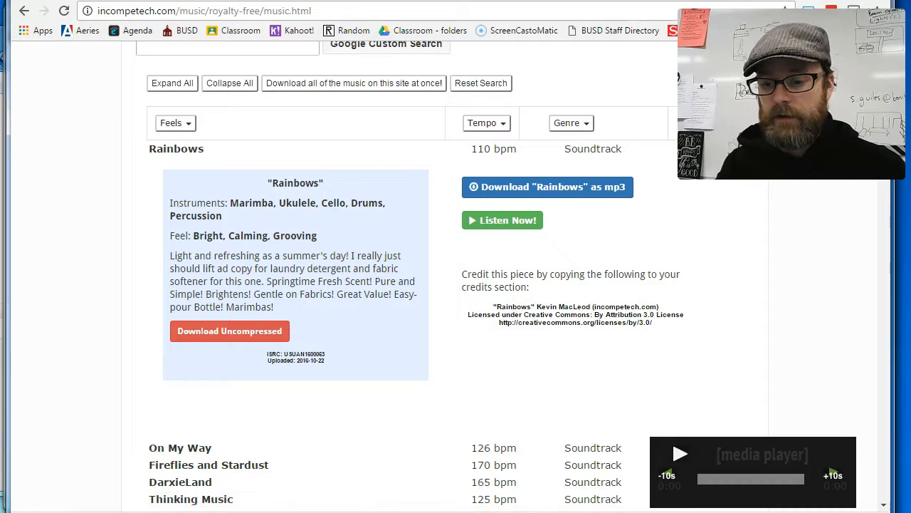
{"action": "left_click", "coordinate": [547, 187]}
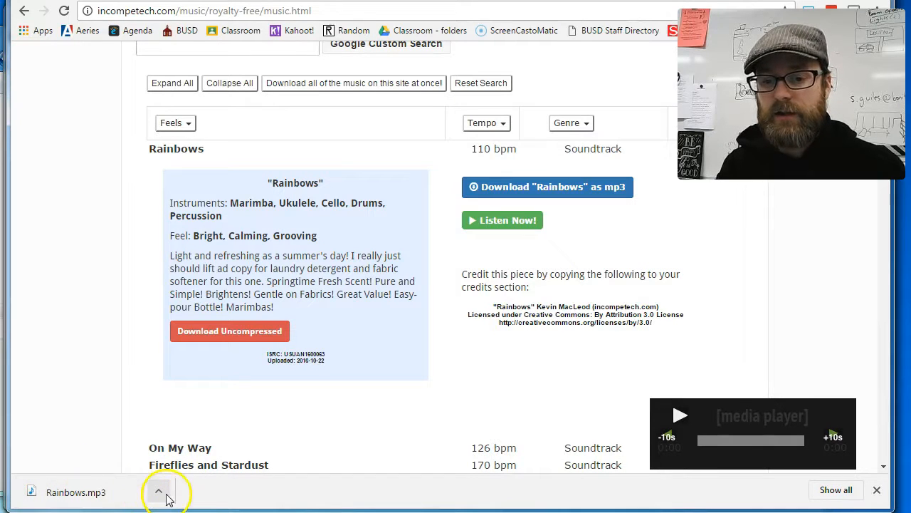
{"action": "left_click", "coordinate": [159, 491]}
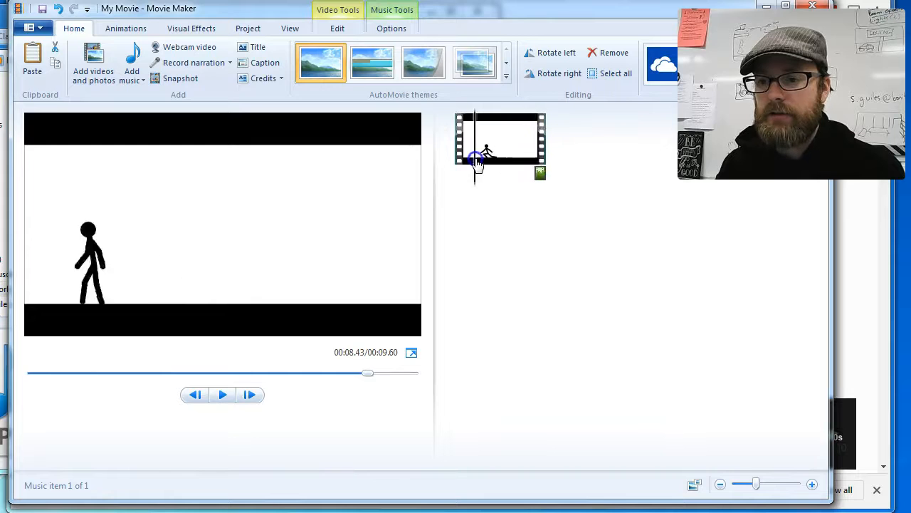
Step: Rewind the preview to the start and play the movie through with the Rainbows music underneath
{"action": "left_click_drag", "start_coordinate": [367, 373], "coordinate": [213, 373]}
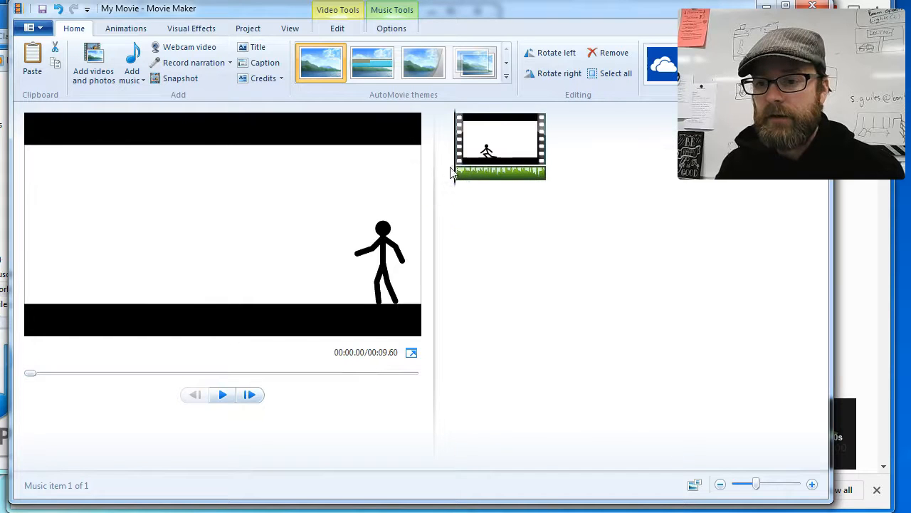
{"action": "left_click", "coordinate": [222, 395]}
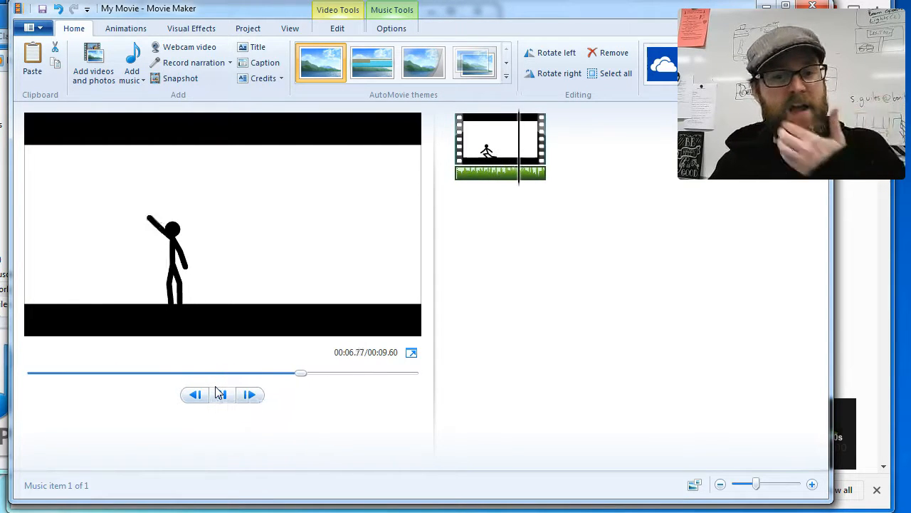
{"action": "left_click", "coordinate": [221, 394]}
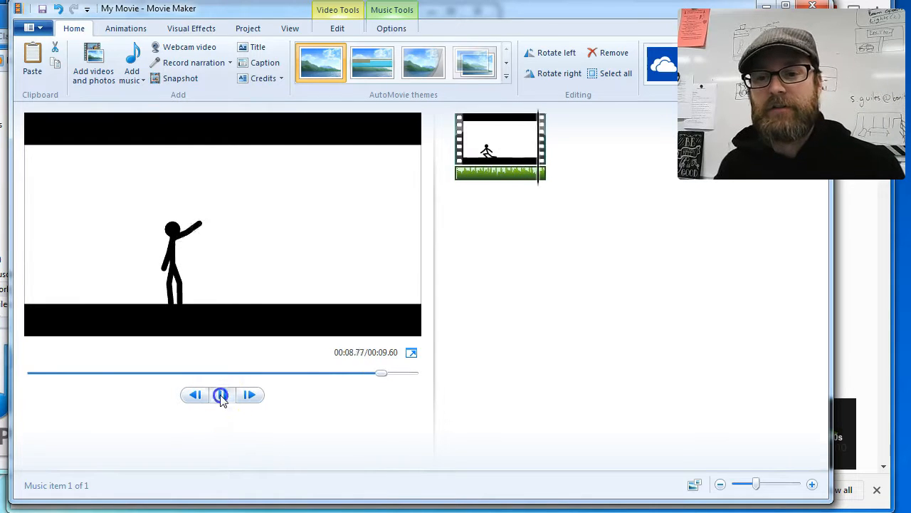
{"action": "left_click", "coordinate": [222, 394]}
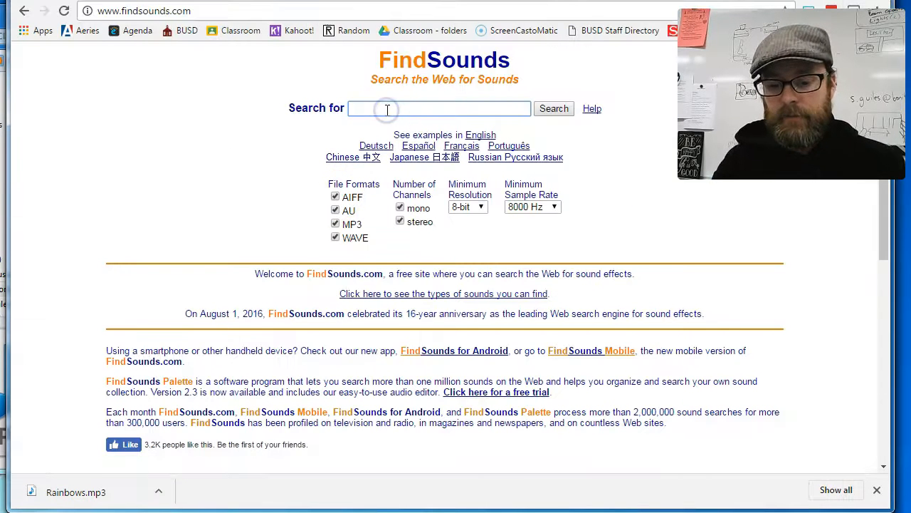
Step: Search FindSounds for 'walking' sound effects and look down the results
{"action": "type", "text": "runn"}
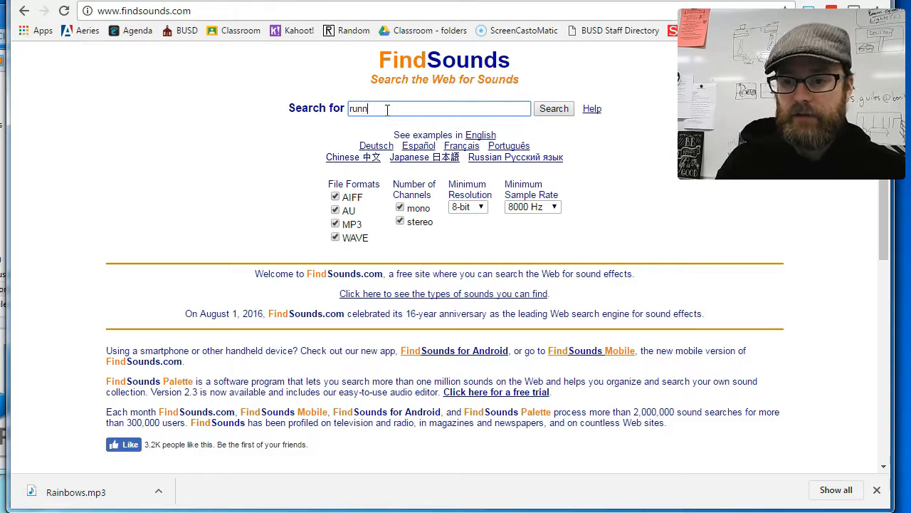
{"action": "type", "text": "walking"}
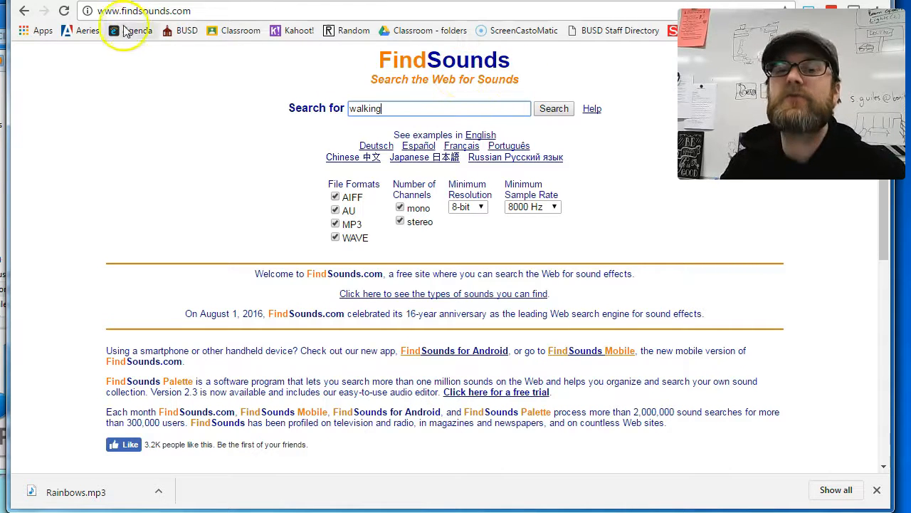
{"action": "mouse_move", "coordinate": [239, 71]}
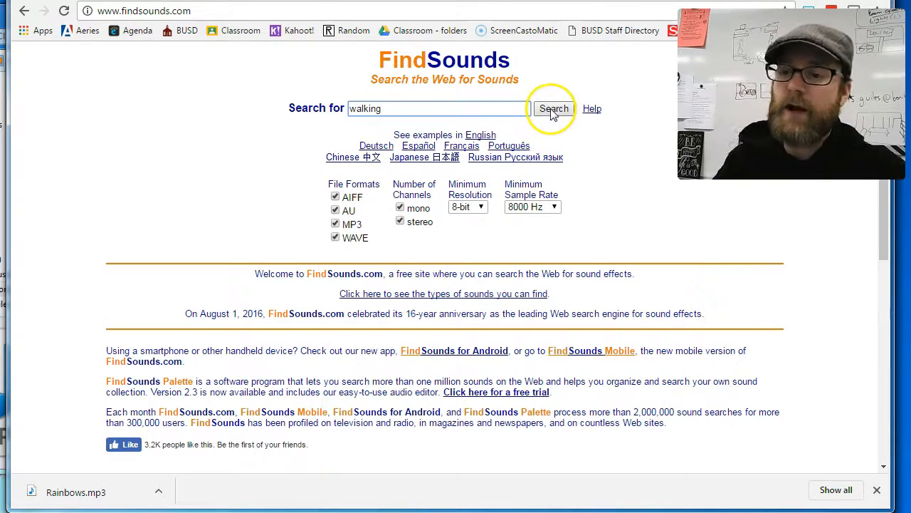
{"action": "left_click", "coordinate": [554, 108]}
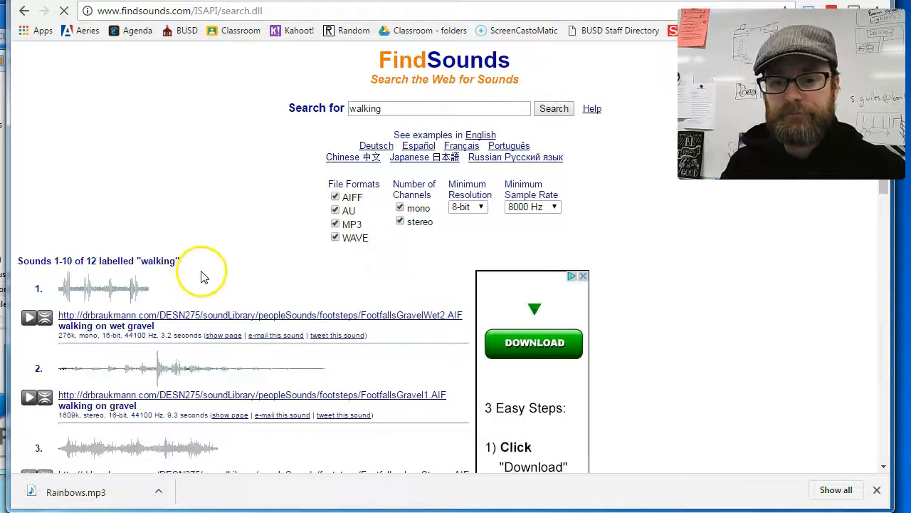
{"action": "scroll", "scroll_direction": "down", "scroll_amount": 3}
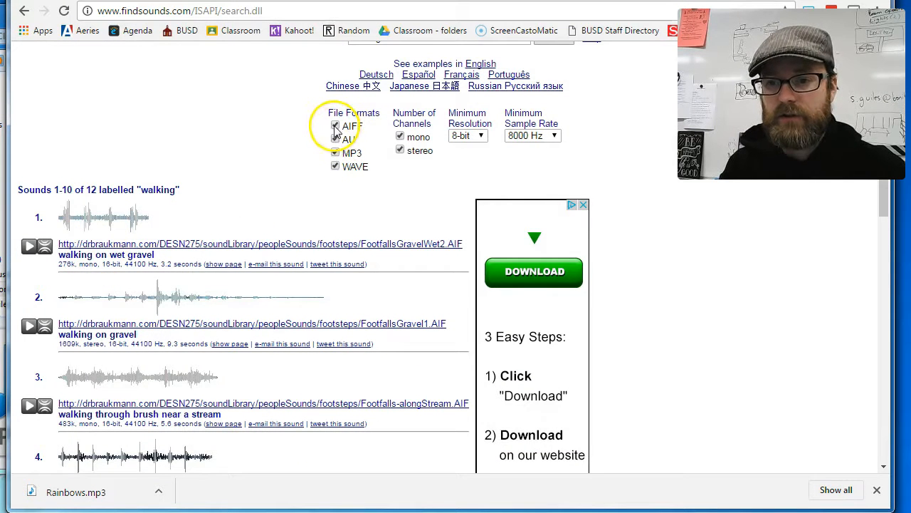
Step: Rerun the walking search without AIFF, then restore all file formats and browse the 12 footstep results
{"action": "left_click", "coordinate": [336, 126]}
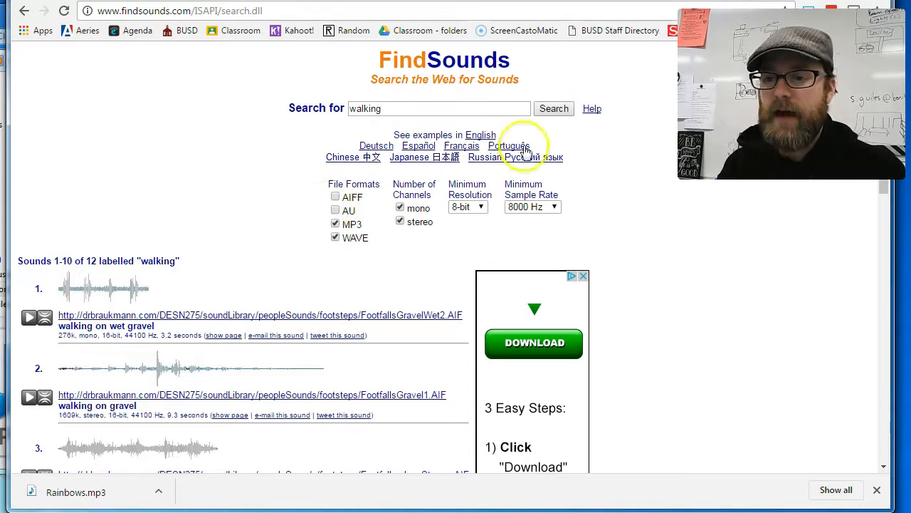
{"action": "left_click", "coordinate": [559, 108]}
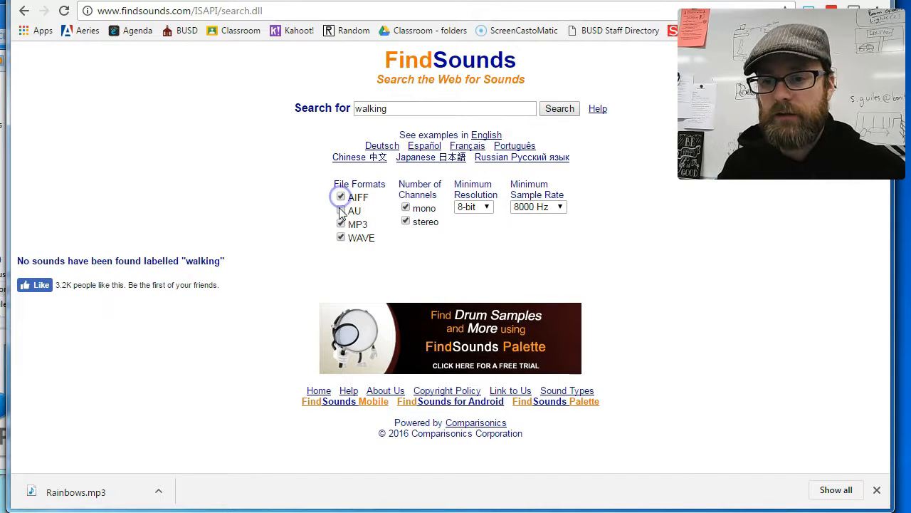
{"action": "left_click", "coordinate": [560, 108]}
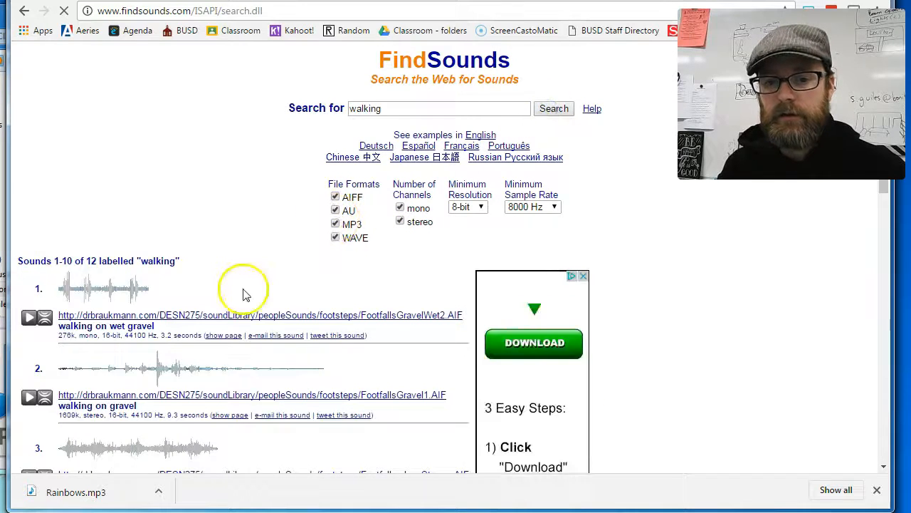
{"action": "scroll", "scroll_direction": "down", "scroll_amount": 3}
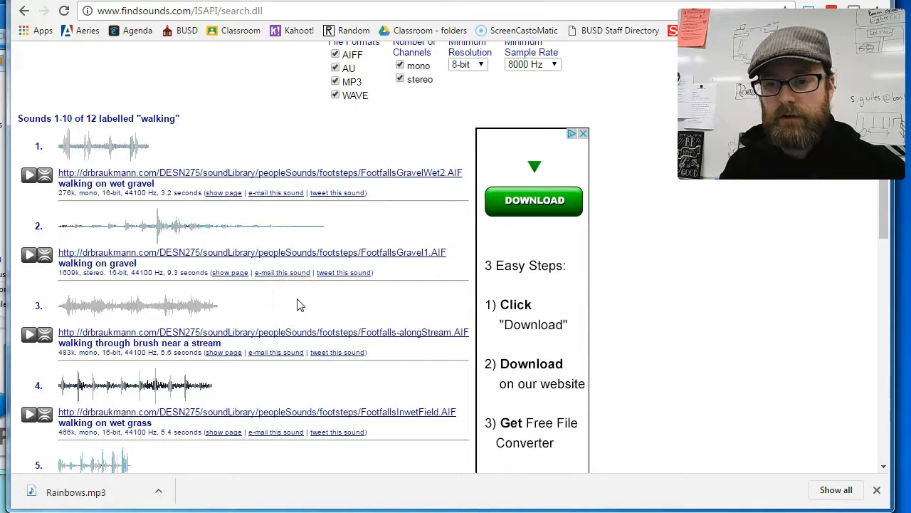
{"action": "scroll", "scroll_direction": "down", "scroll_amount": 3}
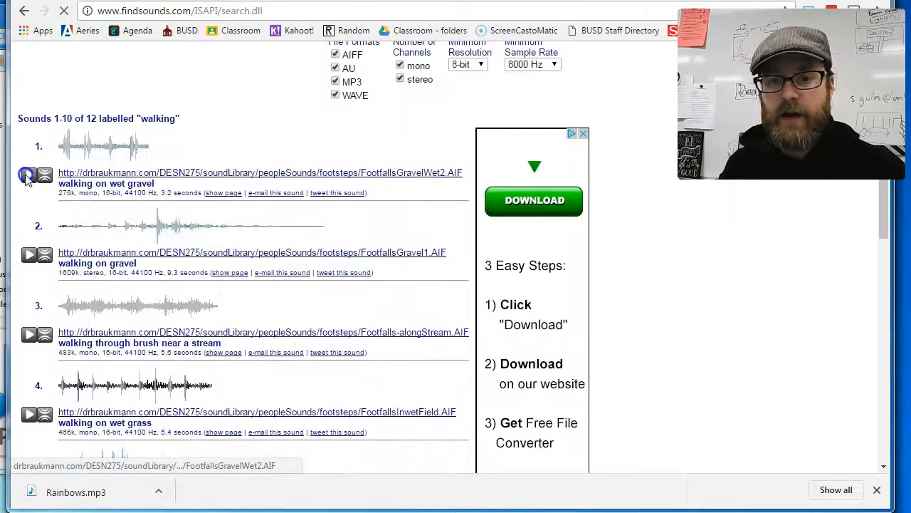
Step: Download result 1, walking on wet gravel, and save it into the Pivot 2016 folder
{"action": "left_click", "coordinate": [28, 174]}
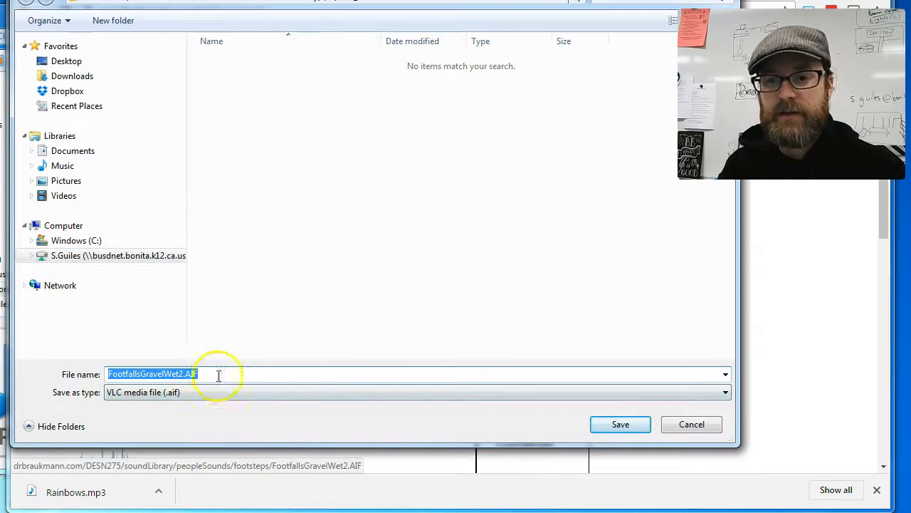
{"action": "mouse_move", "coordinate": [284, 248]}
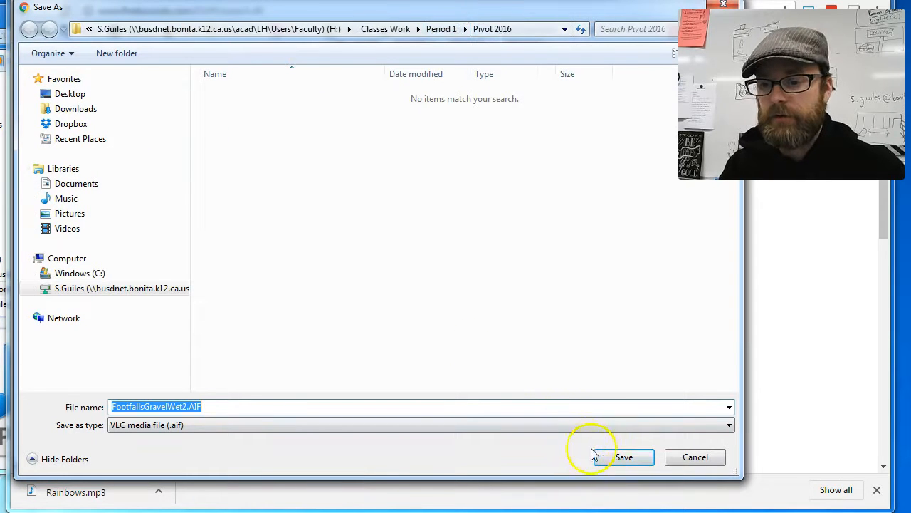
{"action": "left_click", "coordinate": [624, 456]}
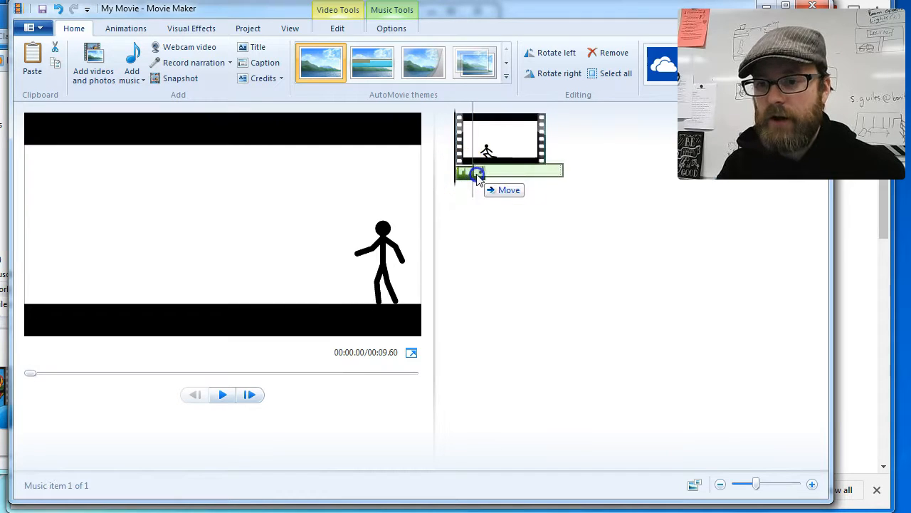
Step: Play the movie to hear the footsteps at the start, then pause the preview
{"action": "left_click", "coordinate": [222, 394]}
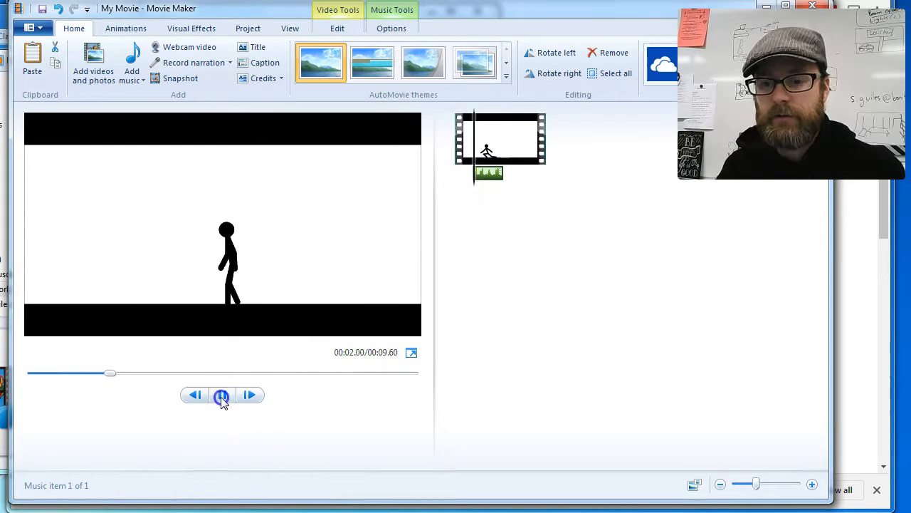
{"action": "left_click", "coordinate": [222, 395]}
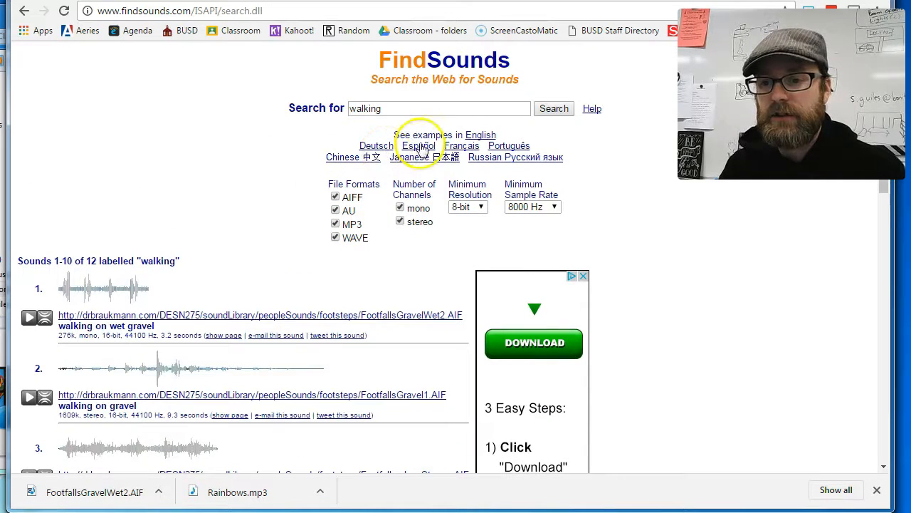
{"action": "mouse_move", "coordinate": [461, 145]}
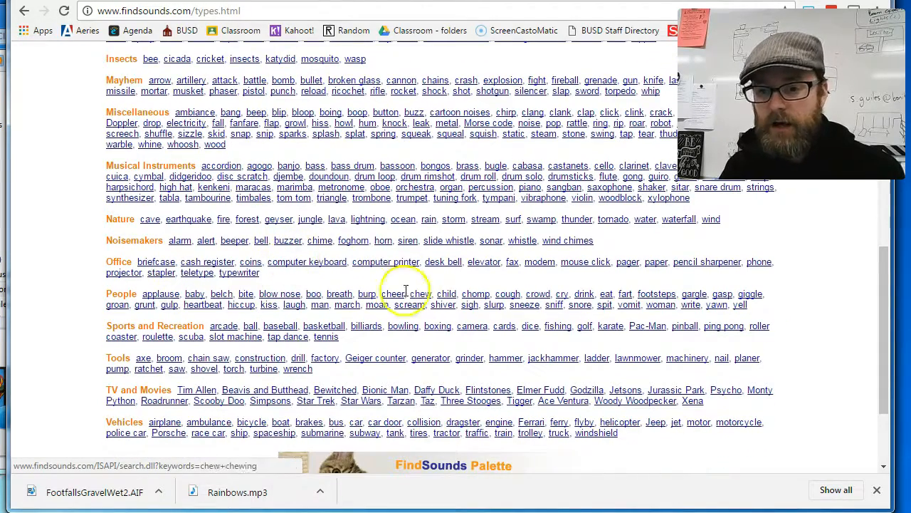
Step: Show FindSounds' sound-type catalogue and enter the footsteps category under People
{"action": "left_click", "coordinate": [656, 293]}
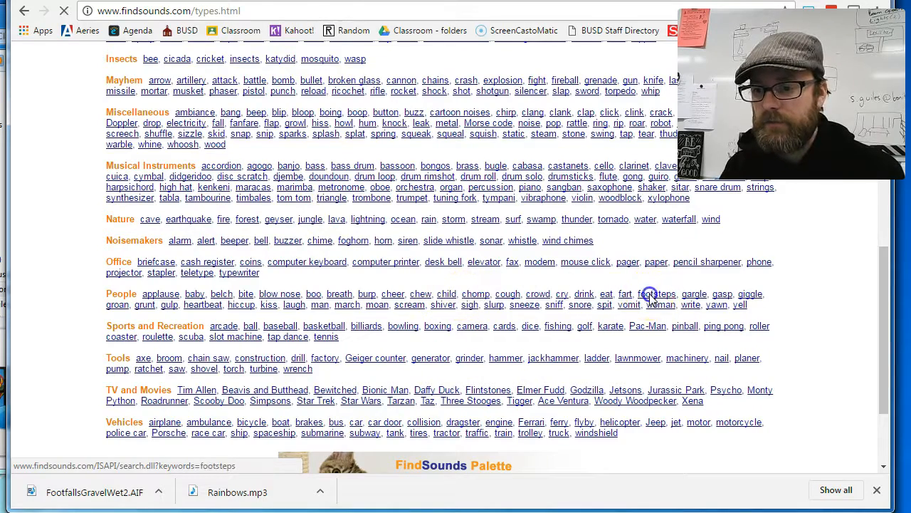
{"action": "left_click", "coordinate": [658, 293]}
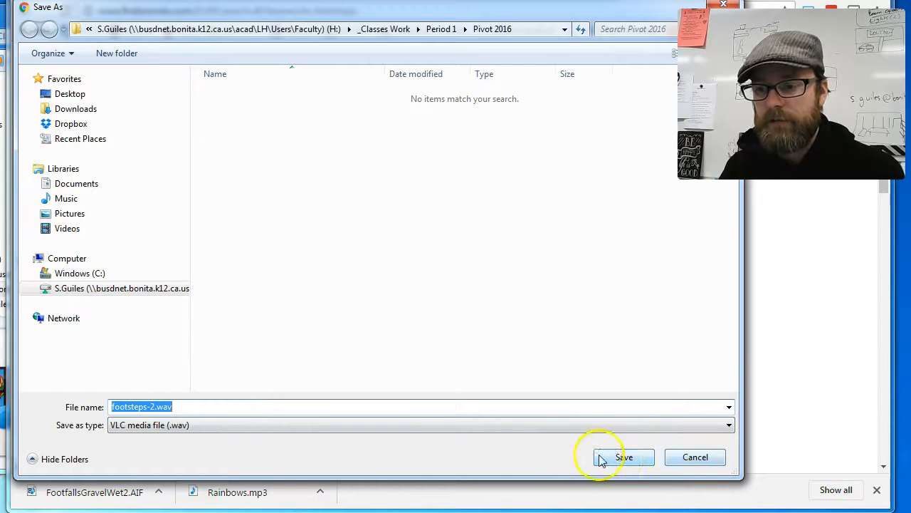
Step: Save footsteps-2.wav into Pivot 2016, play it back to check, and close the player
{"action": "left_click", "coordinate": [624, 456]}
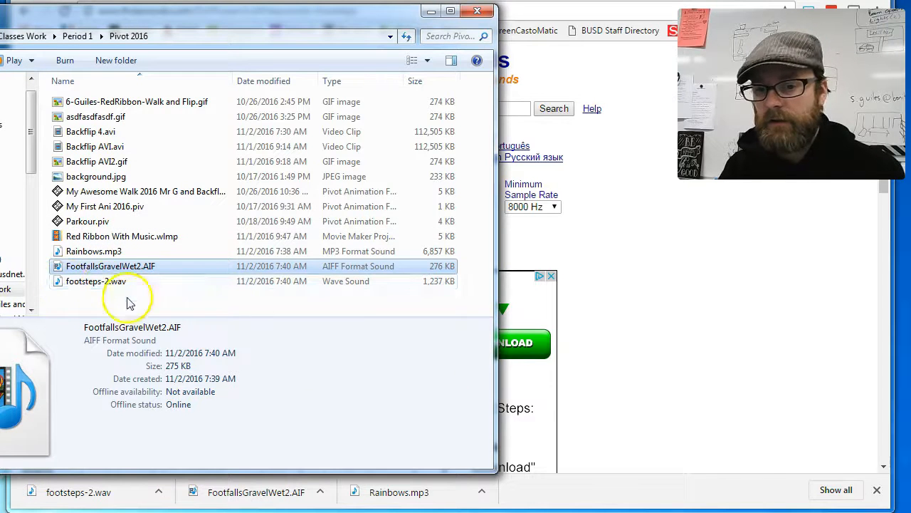
{"action": "double_click", "coordinate": [95, 281]}
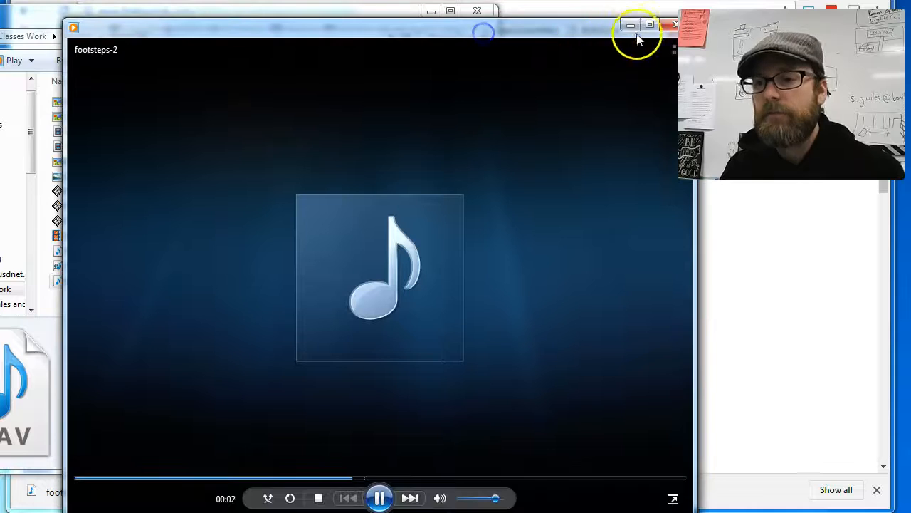
{"action": "left_click", "coordinate": [675, 24]}
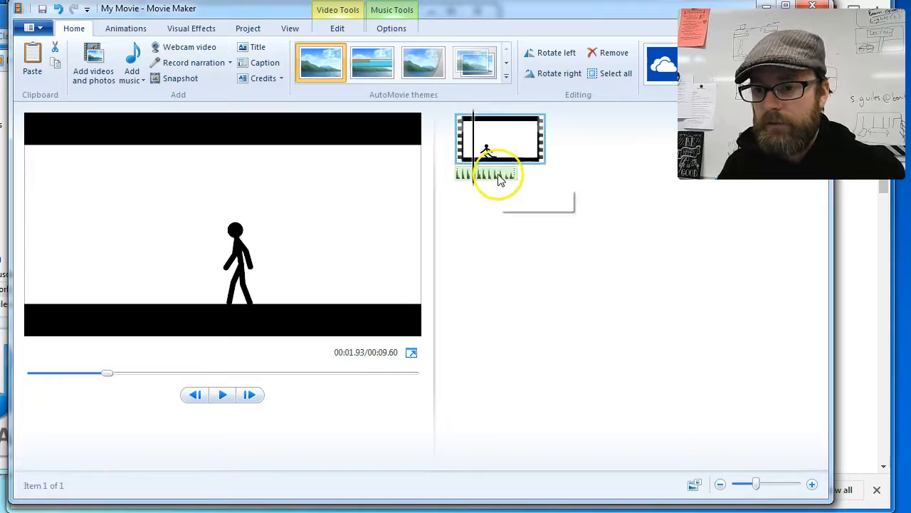
{"action": "left_click", "coordinate": [499, 174]}
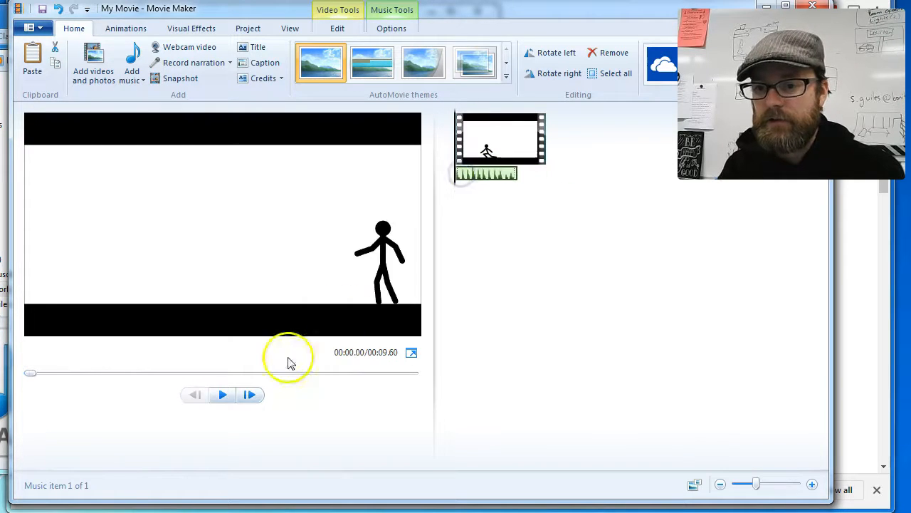
{"action": "left_click", "coordinate": [222, 394]}
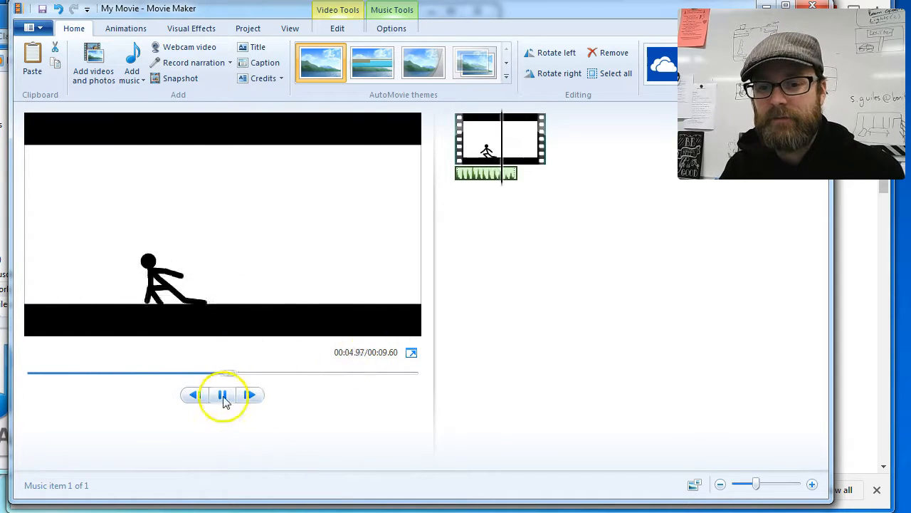
{"action": "mouse_move", "coordinate": [265, 63]}
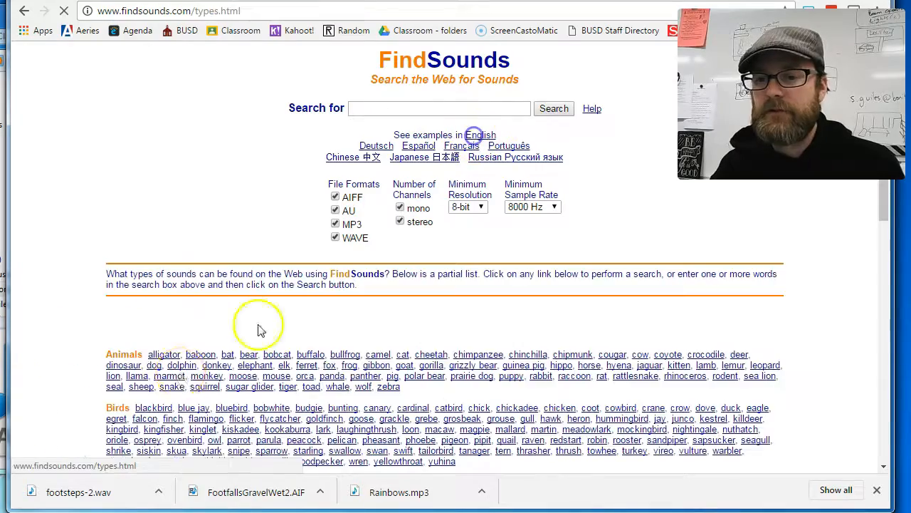
Step: Scroll down the FindSounds category list to the Mayhem section
{"action": "scroll", "scroll_direction": "down", "scroll_amount": 3}
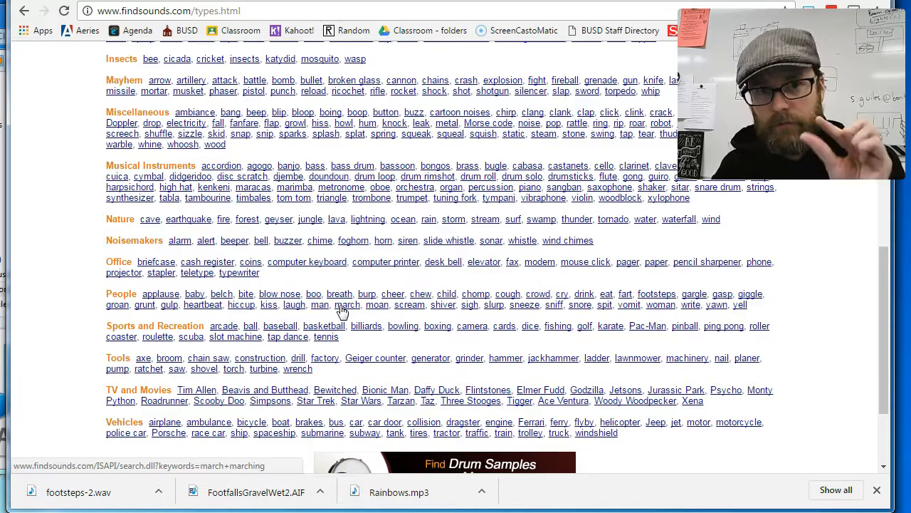
{"action": "scroll", "scroll_direction": "down", "scroll_amount": 3}
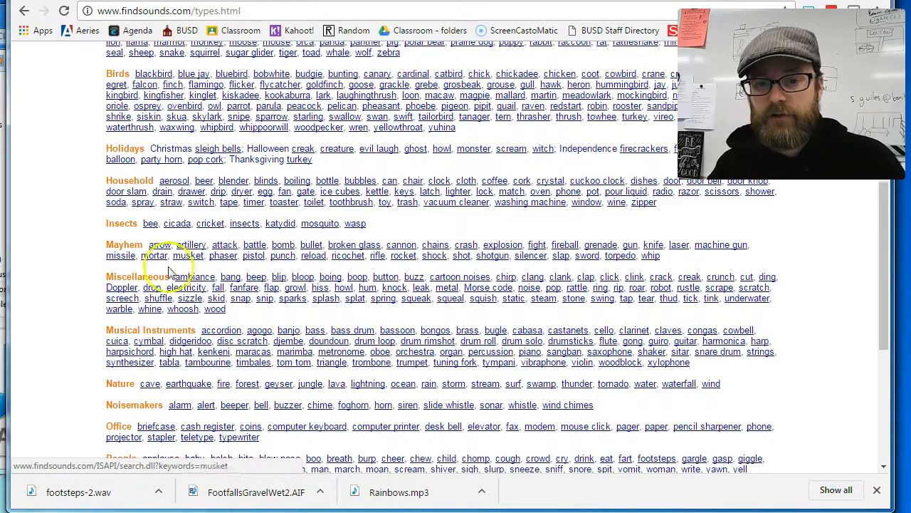
Step: Search the punch category, listen to the first punch sound, and return to the results
{"action": "left_click", "coordinate": [282, 255]}
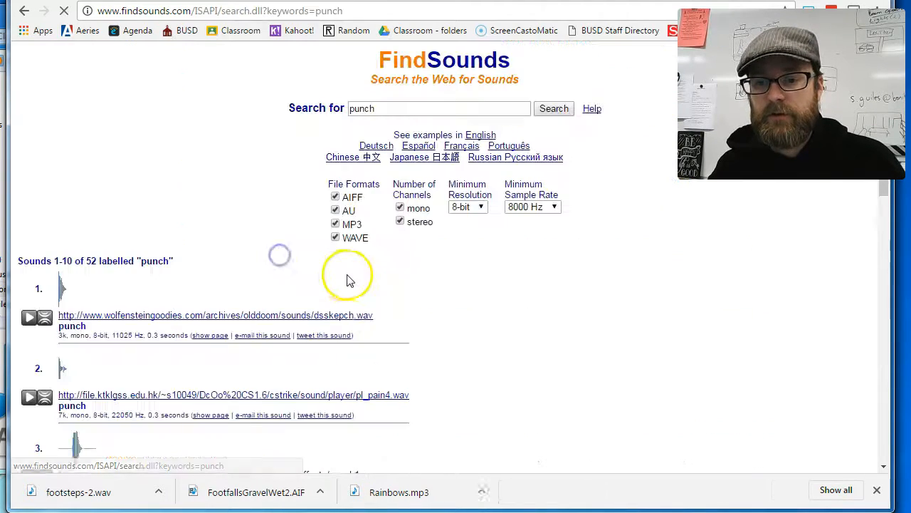
{"action": "left_click", "coordinate": [215, 315]}
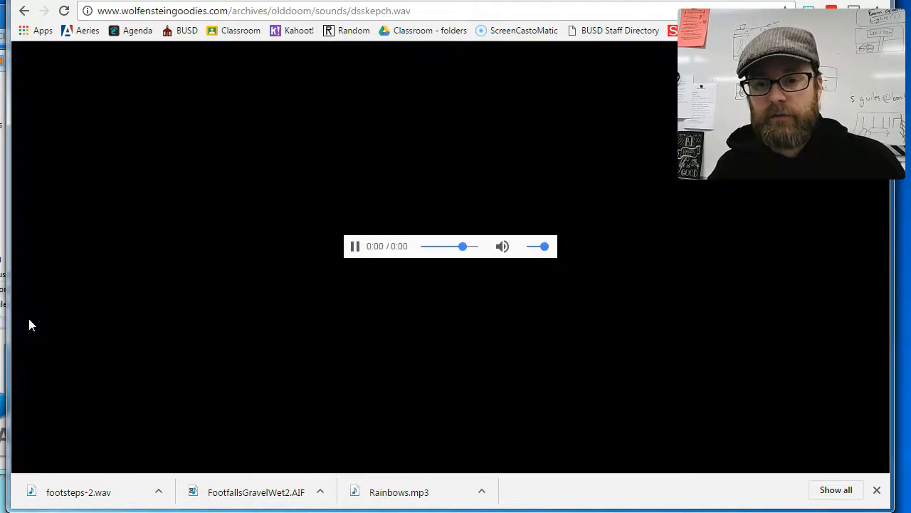
{"action": "left_click", "coordinate": [354, 245]}
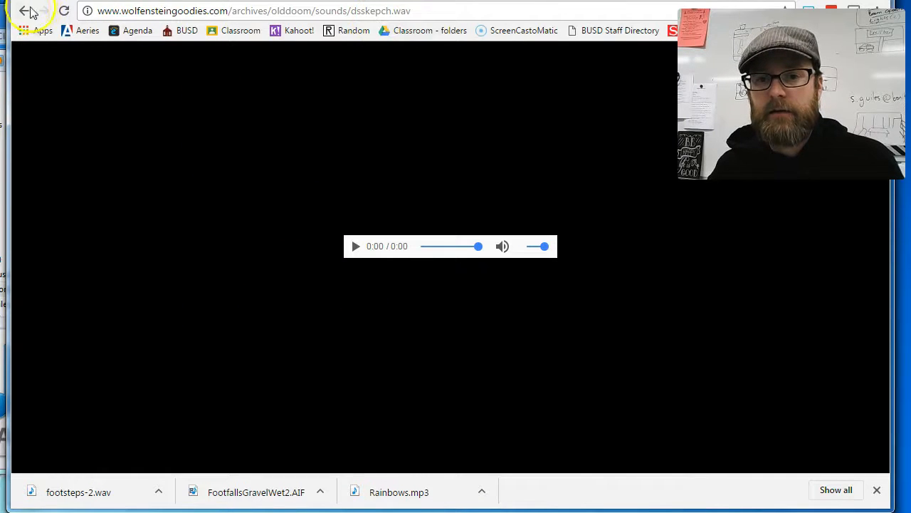
{"action": "left_click", "coordinate": [26, 11]}
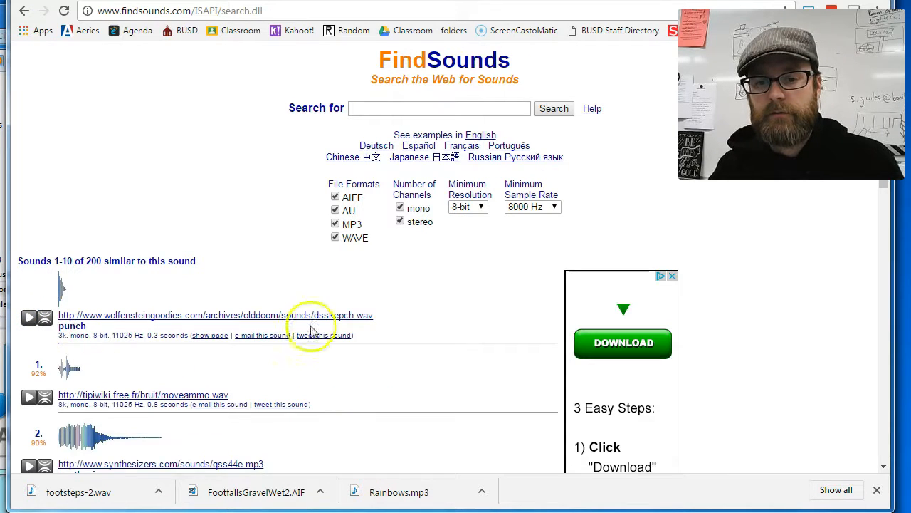
Step: Save the first result's link to disk as 'punch' in the Pivot 2016 folder
{"action": "right_click", "coordinate": [321, 320]}
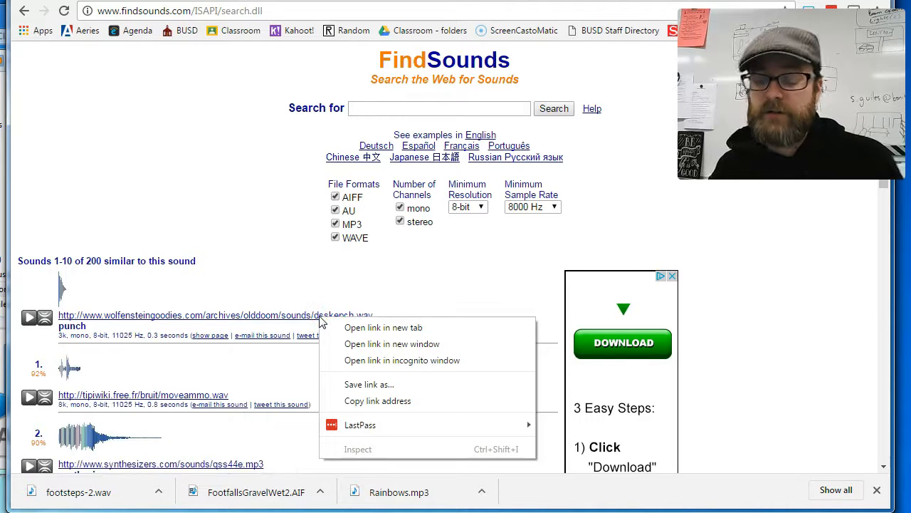
{"action": "mouse_move", "coordinate": [368, 385]}
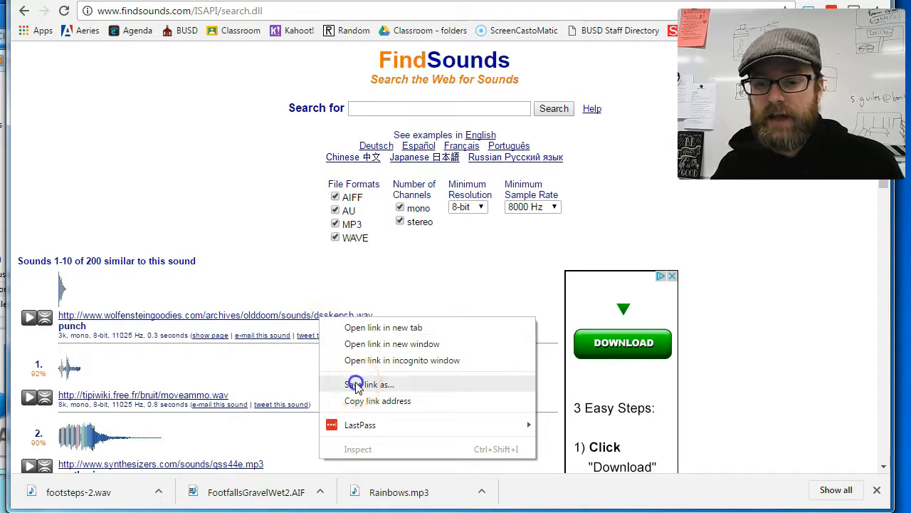
{"action": "left_click", "coordinate": [370, 385]}
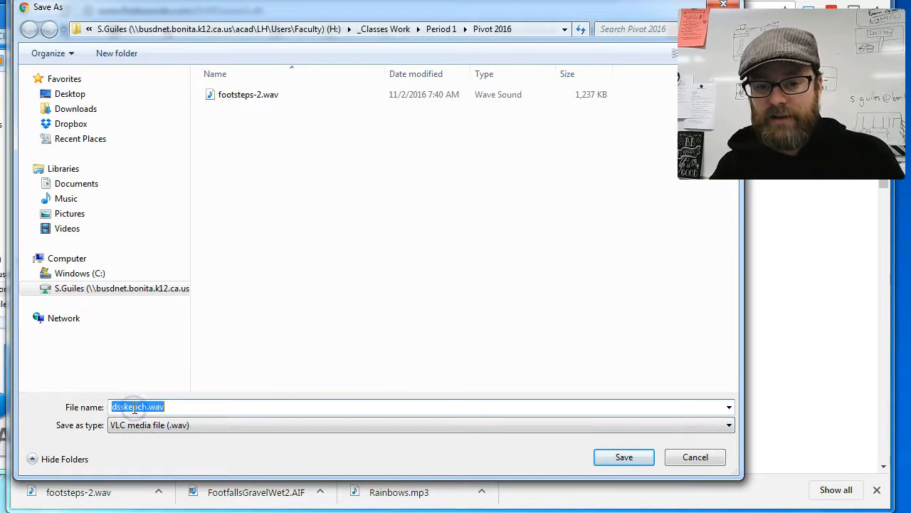
{"action": "type", "text": "punch"}
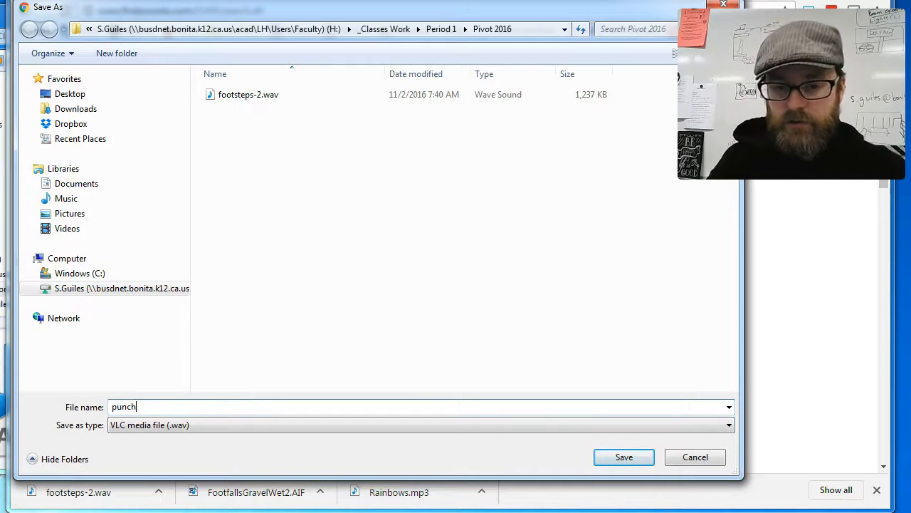
{"action": "left_click", "coordinate": [624, 456]}
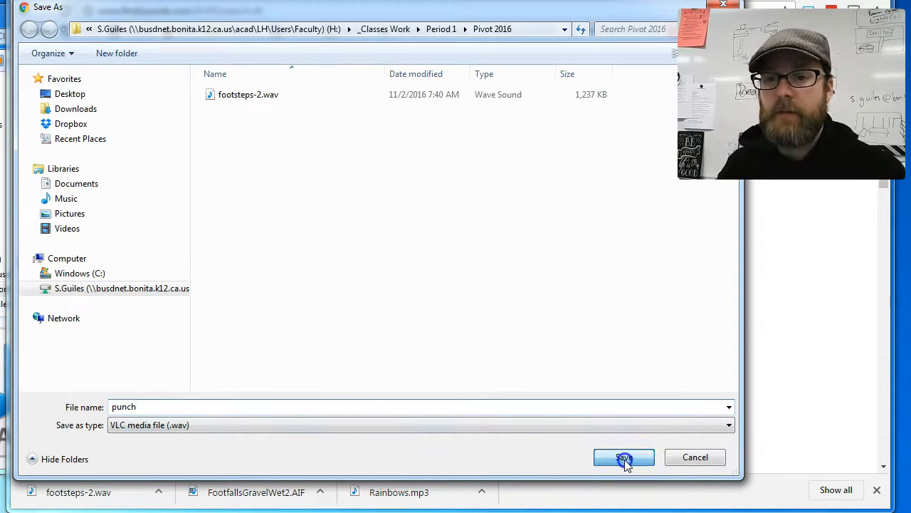
{"action": "left_click", "coordinate": [624, 456]}
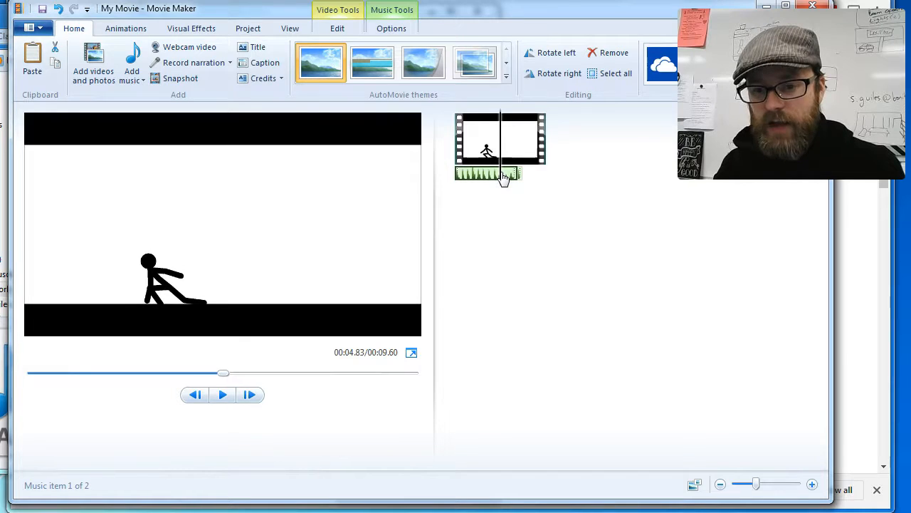
Step: Split the footsteps track at the landing point (~4.8 s) and select the later part
{"action": "left_click", "coordinate": [222, 394]}
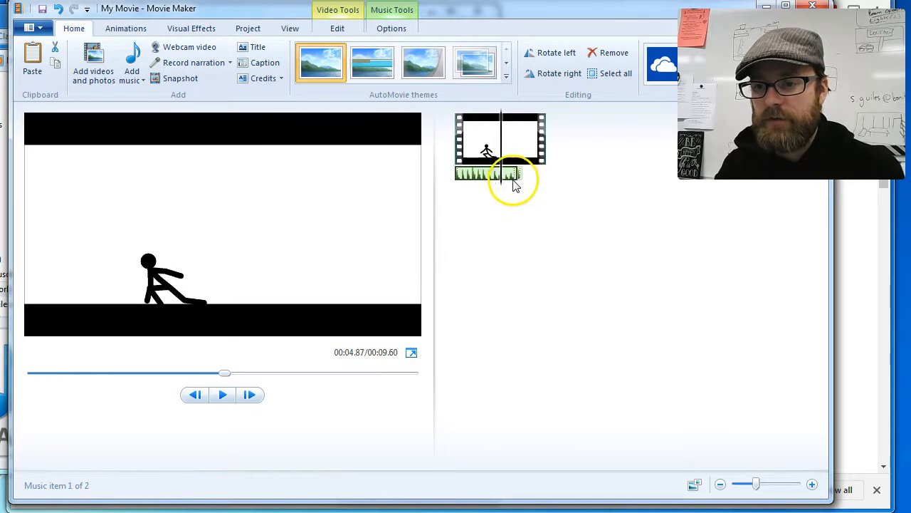
{"action": "left_click", "coordinate": [131, 64]}
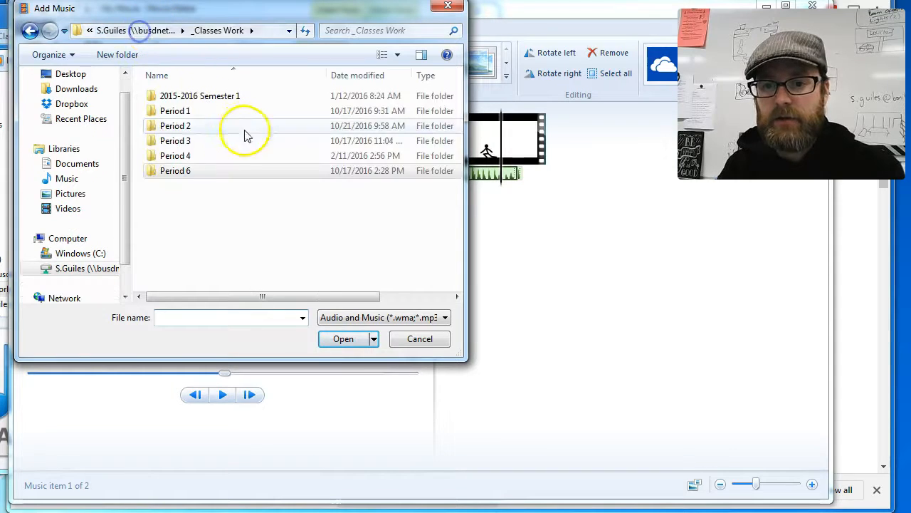
Step: Browse for a sound clip at the landing point, add it, and preview the fall briefly
{"action": "double_click", "coordinate": [175, 111]}
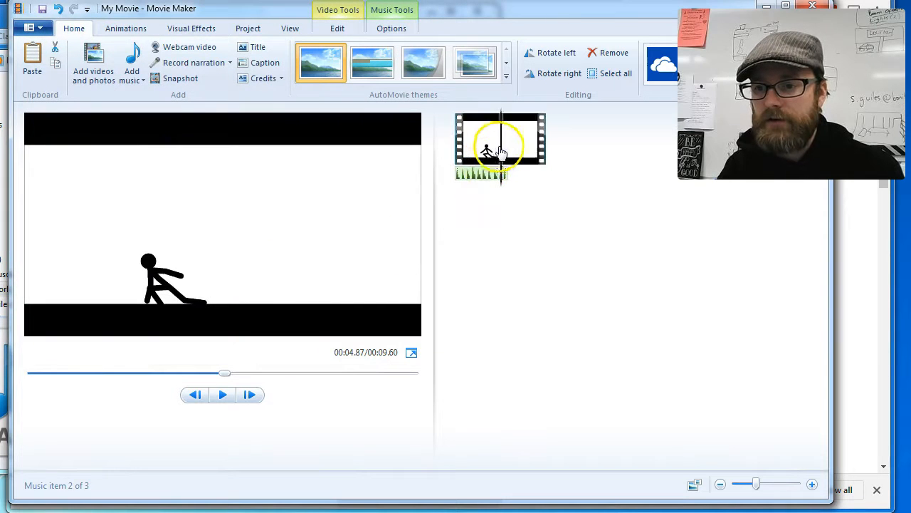
{"action": "left_click", "coordinate": [222, 395]}
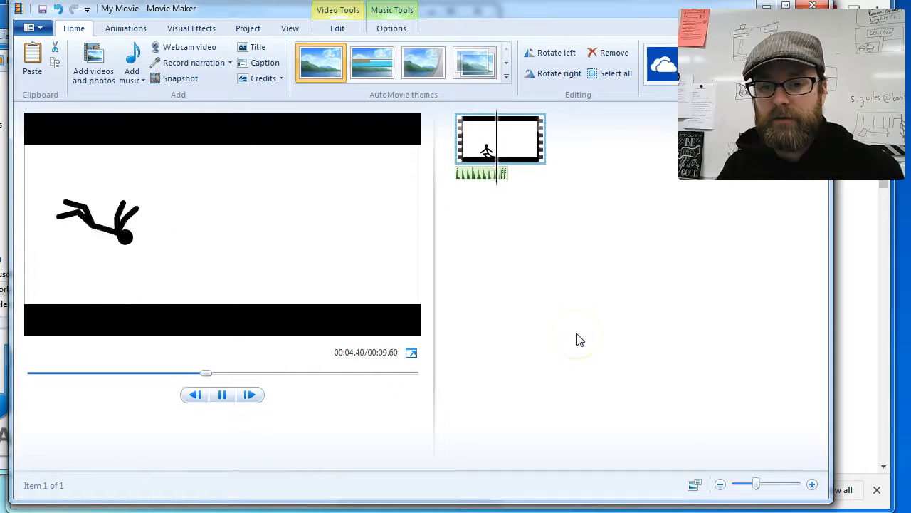
{"action": "left_click", "coordinate": [222, 395]}
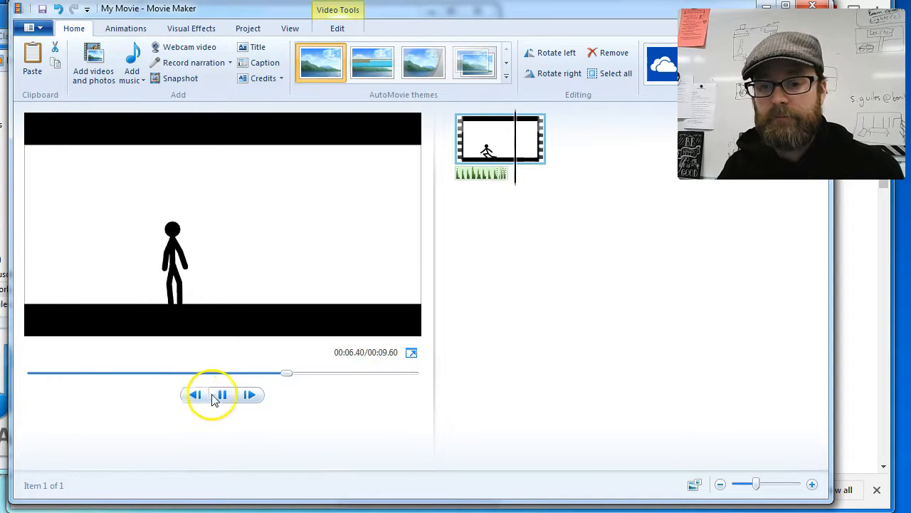
{"action": "left_click", "coordinate": [222, 395]}
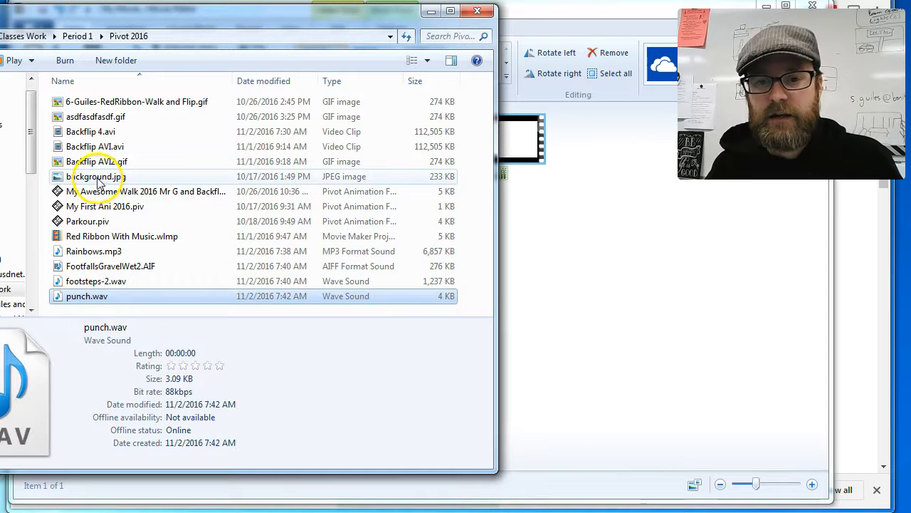
Step: Add punch.wav from the Pivot 2016 folder and preview the movie from the start to the landing
{"action": "left_click", "coordinate": [94, 251]}
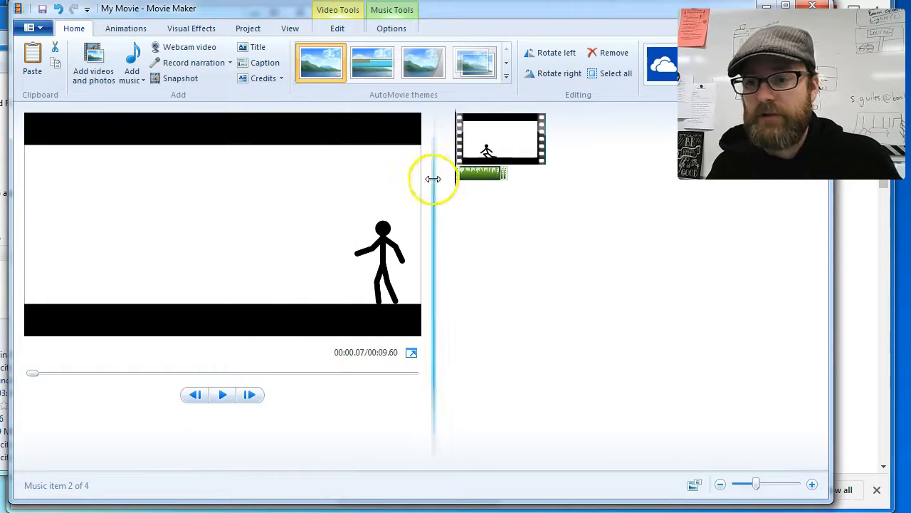
{"action": "left_click", "coordinate": [222, 395]}
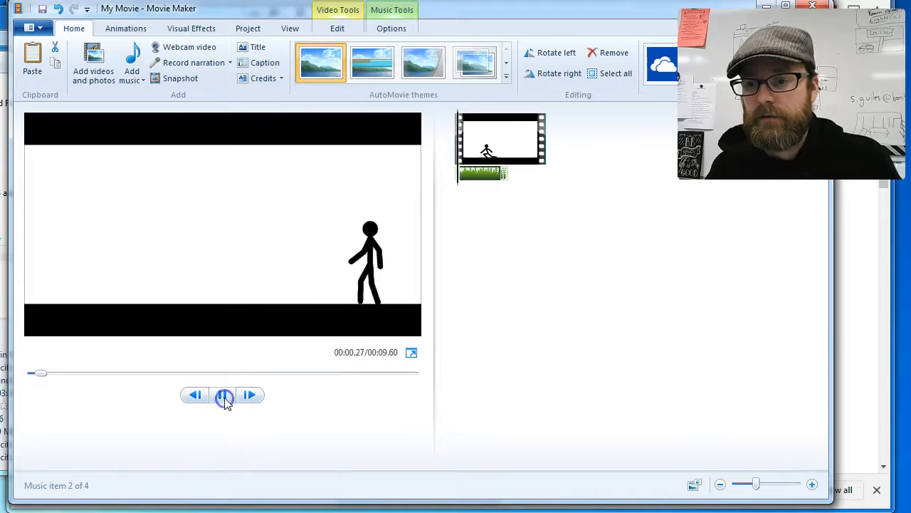
{"action": "left_click", "coordinate": [222, 395]}
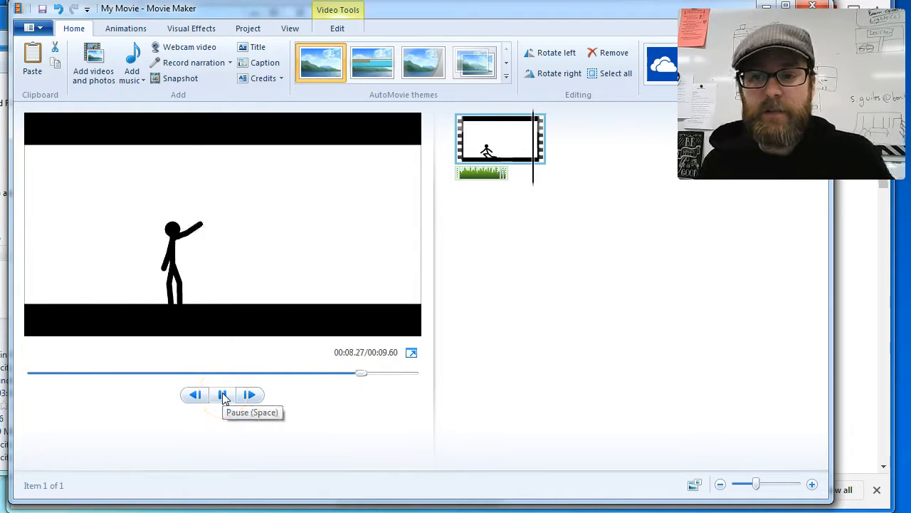
{"action": "left_click", "coordinate": [222, 394]}
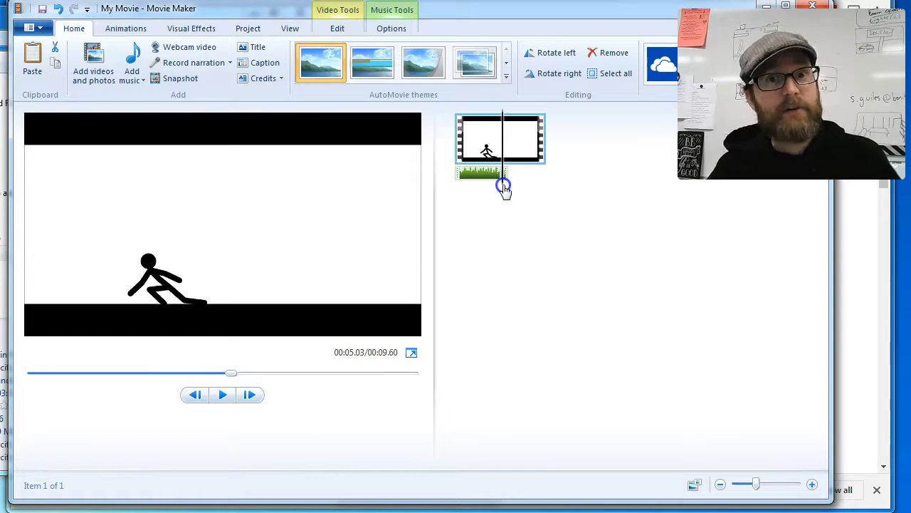
Step: Drag the punch clip so it lines up with the frame where the figure hits the ground
{"action": "left_click_drag", "start_coordinate": [505, 185], "coordinate": [487, 185]}
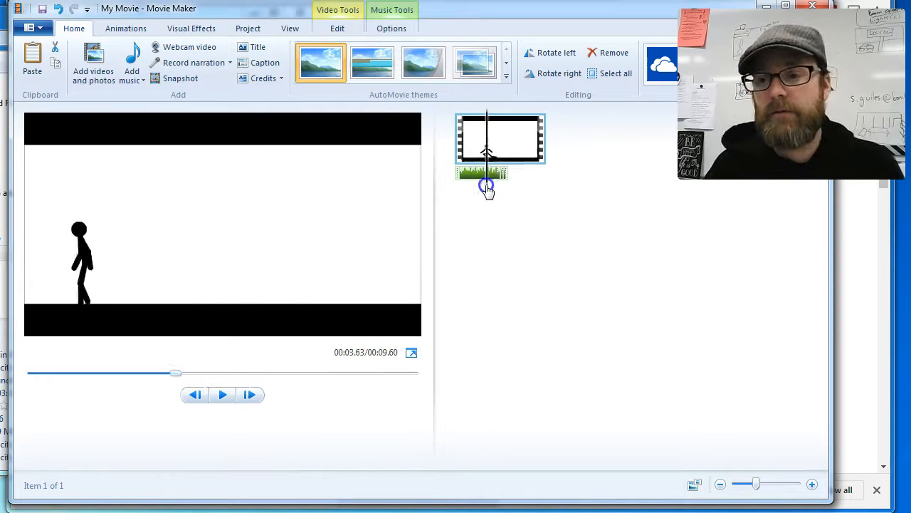